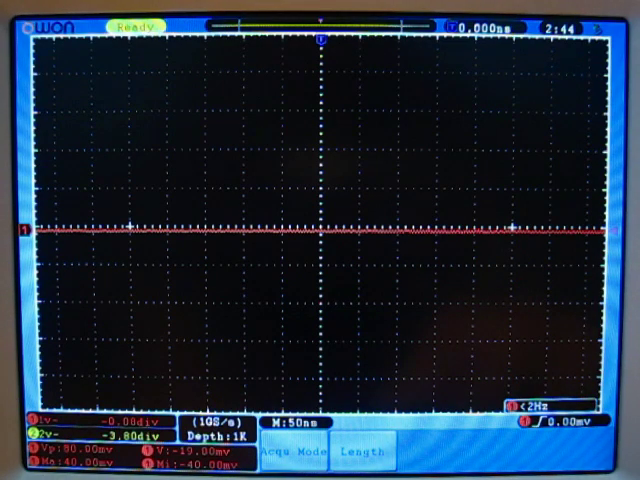
Change the record length from 1K to 10M in the Length menu
click(367, 456)
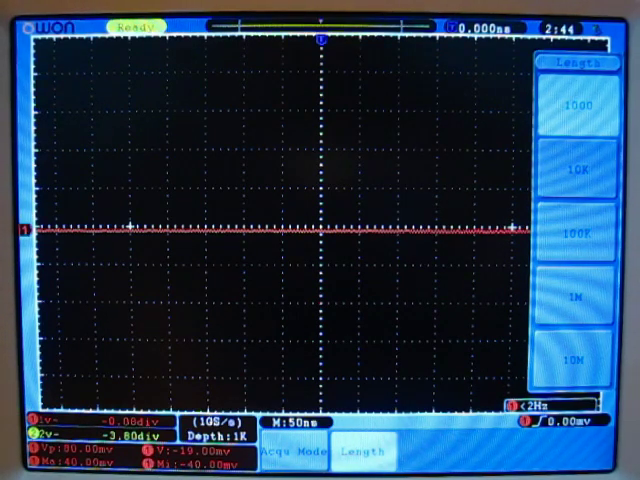
click(576, 362)
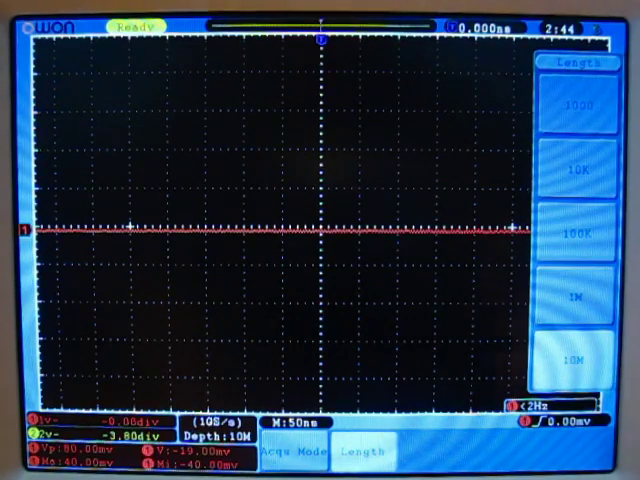